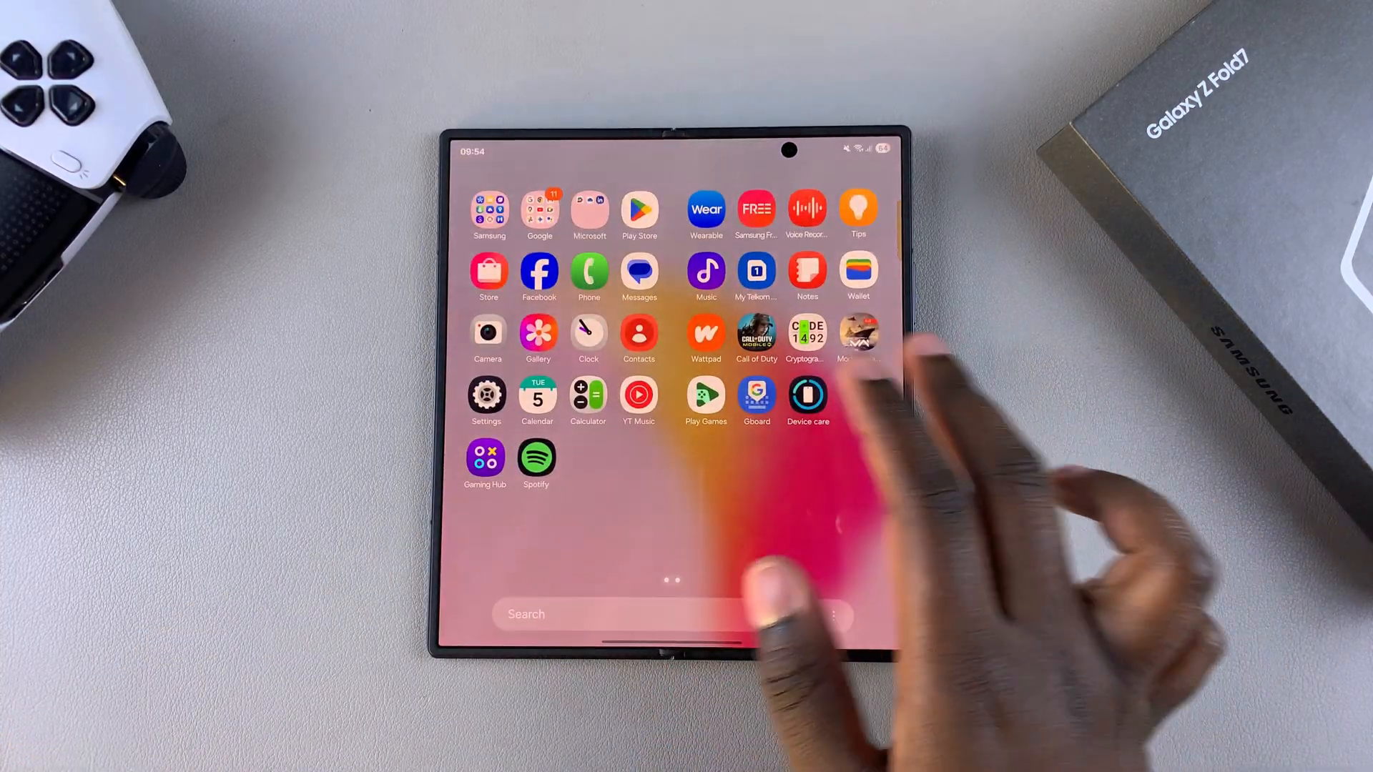
# Step: Launch Settings from the app drawer and scroll down its main category list
pyautogui.click(488, 395)
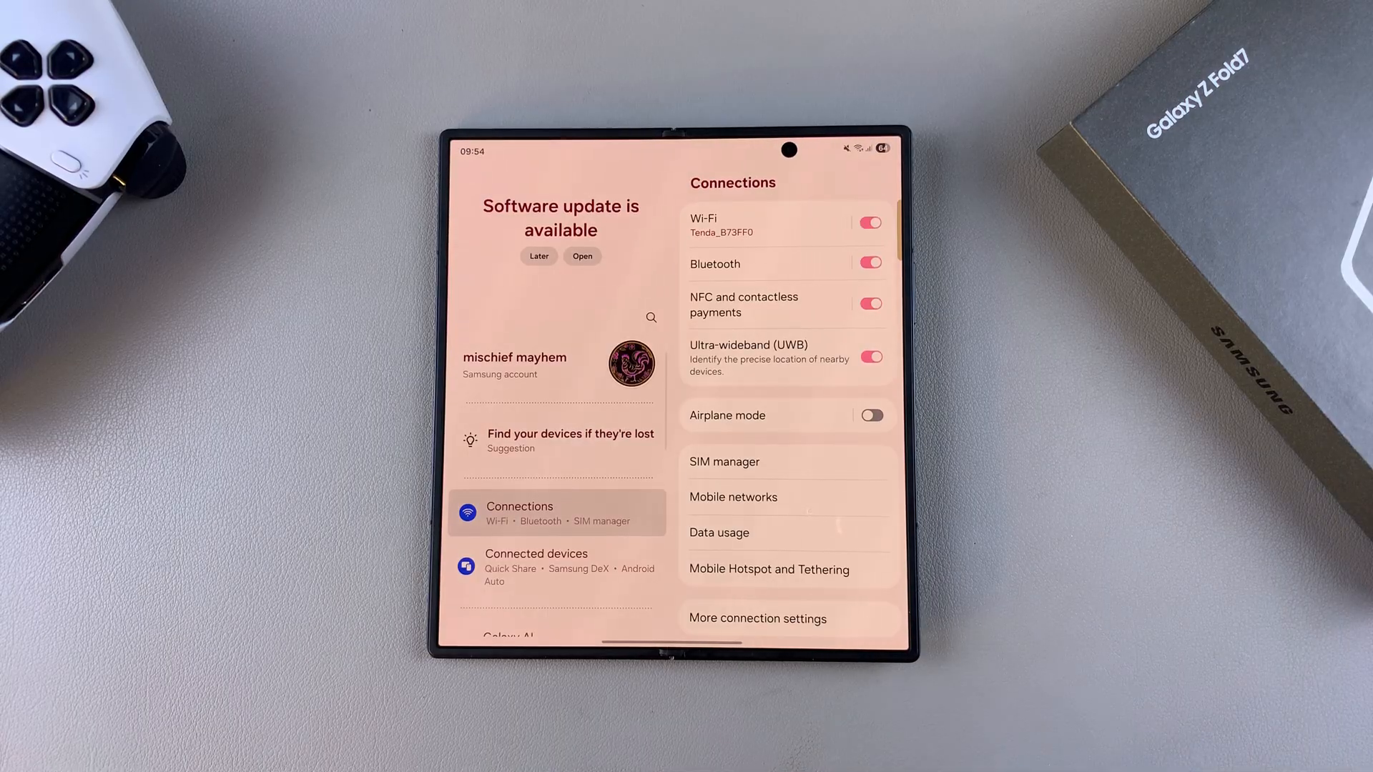
pyautogui.scroll(-3)
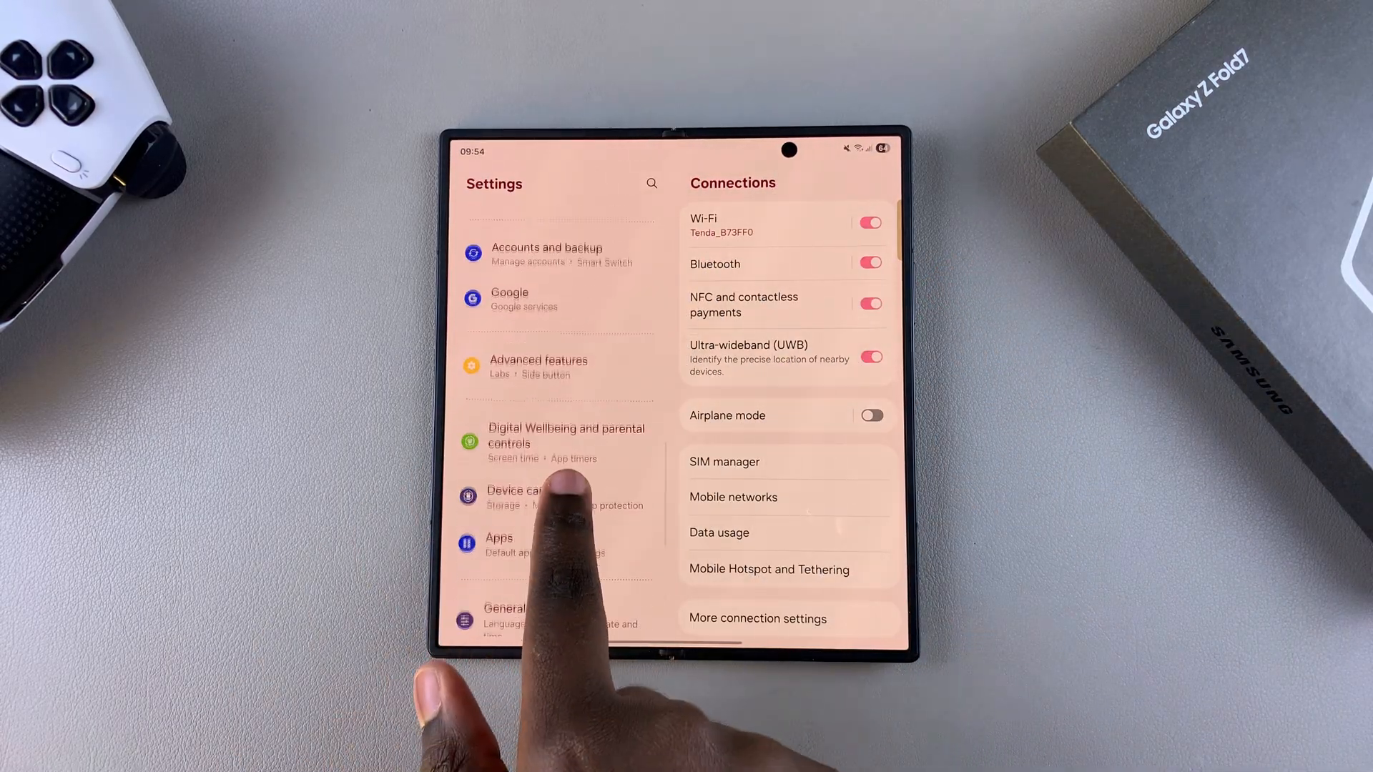
# Step: Go into Advanced features and reach the Dual Messenger screen listing Facebook
pyautogui.click(538, 366)
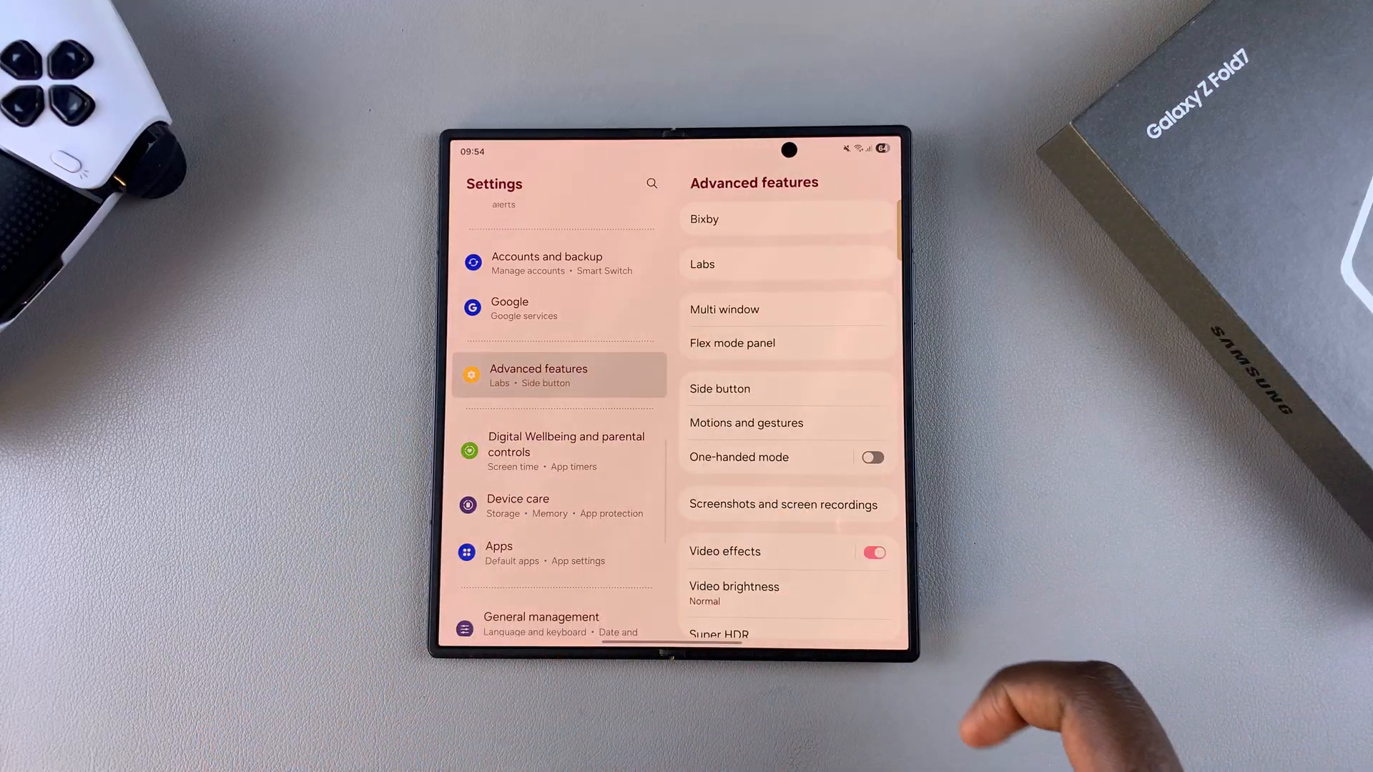
pyautogui.scroll(-3)
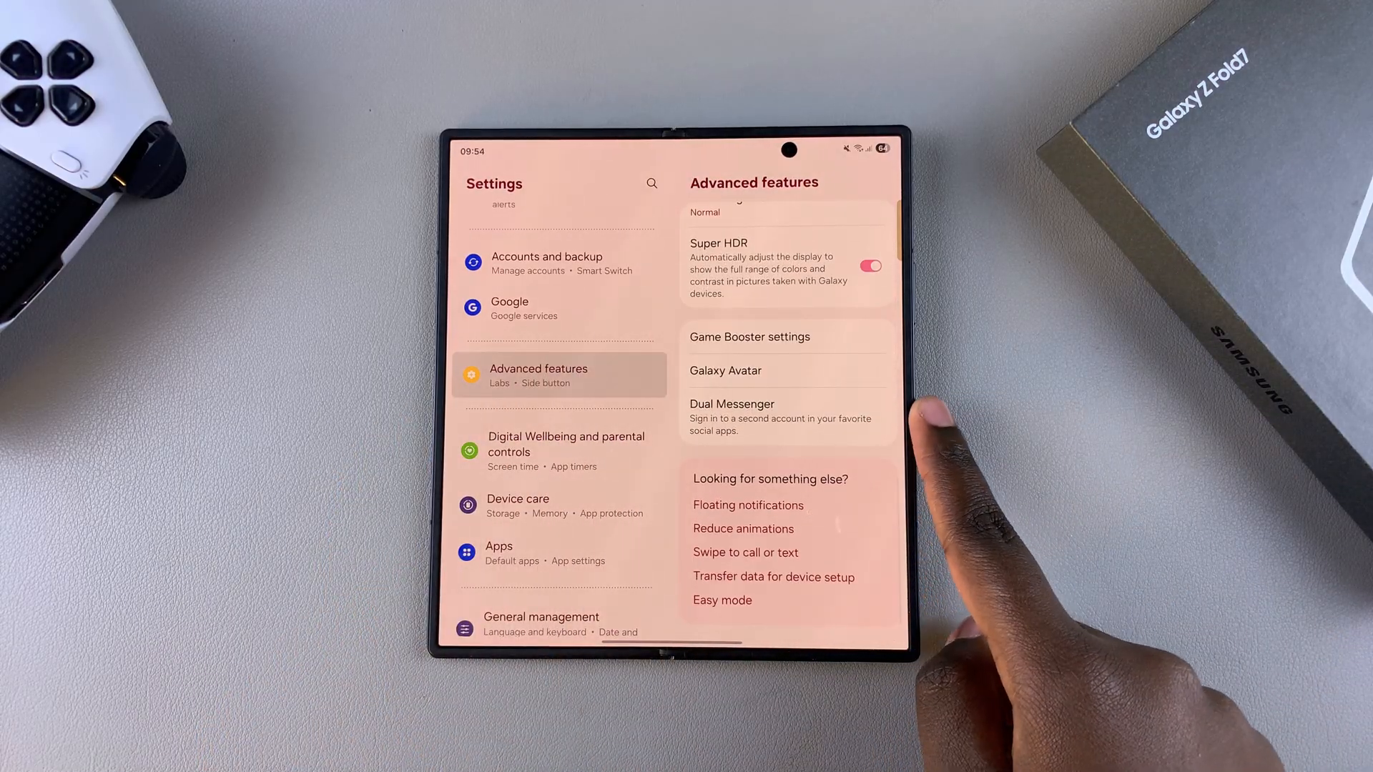
pyautogui.click(732, 404)
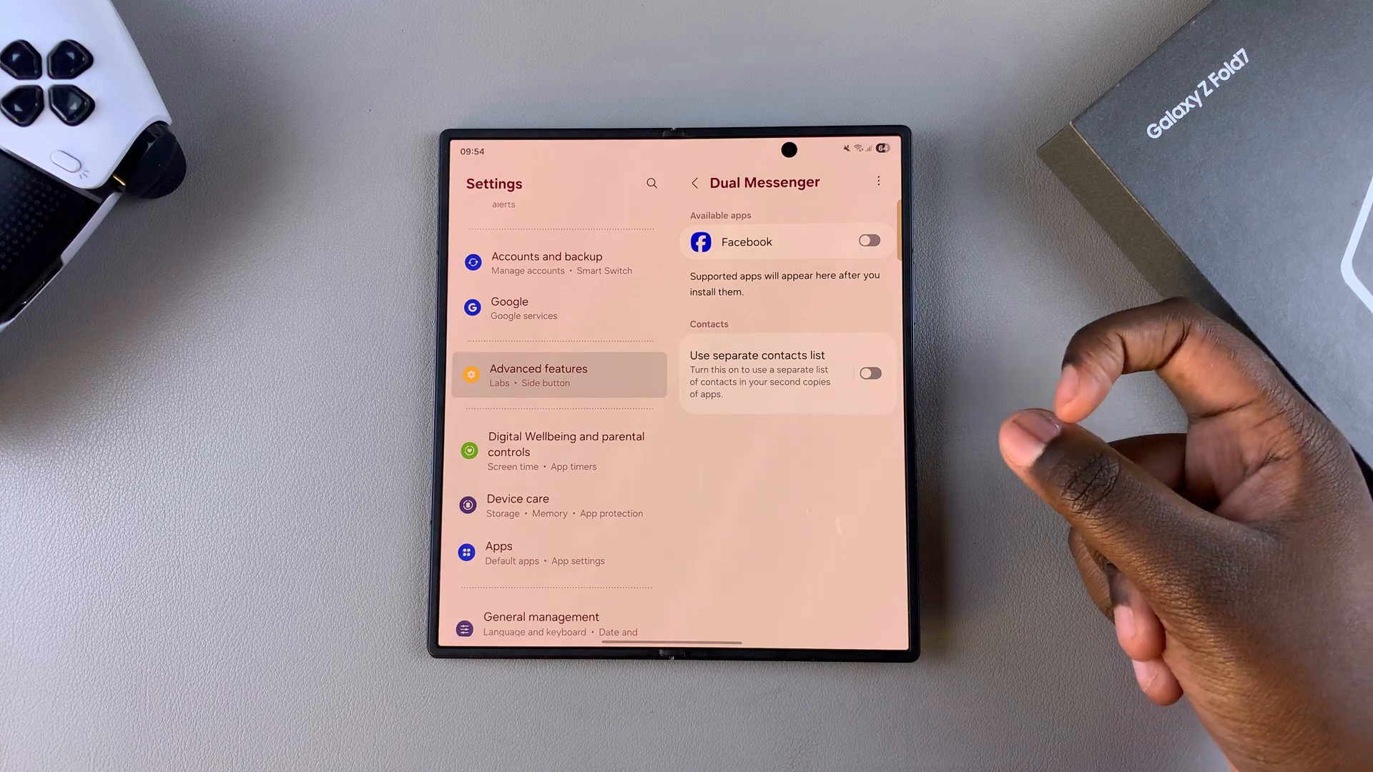
pyautogui.moveTo(945, 280)
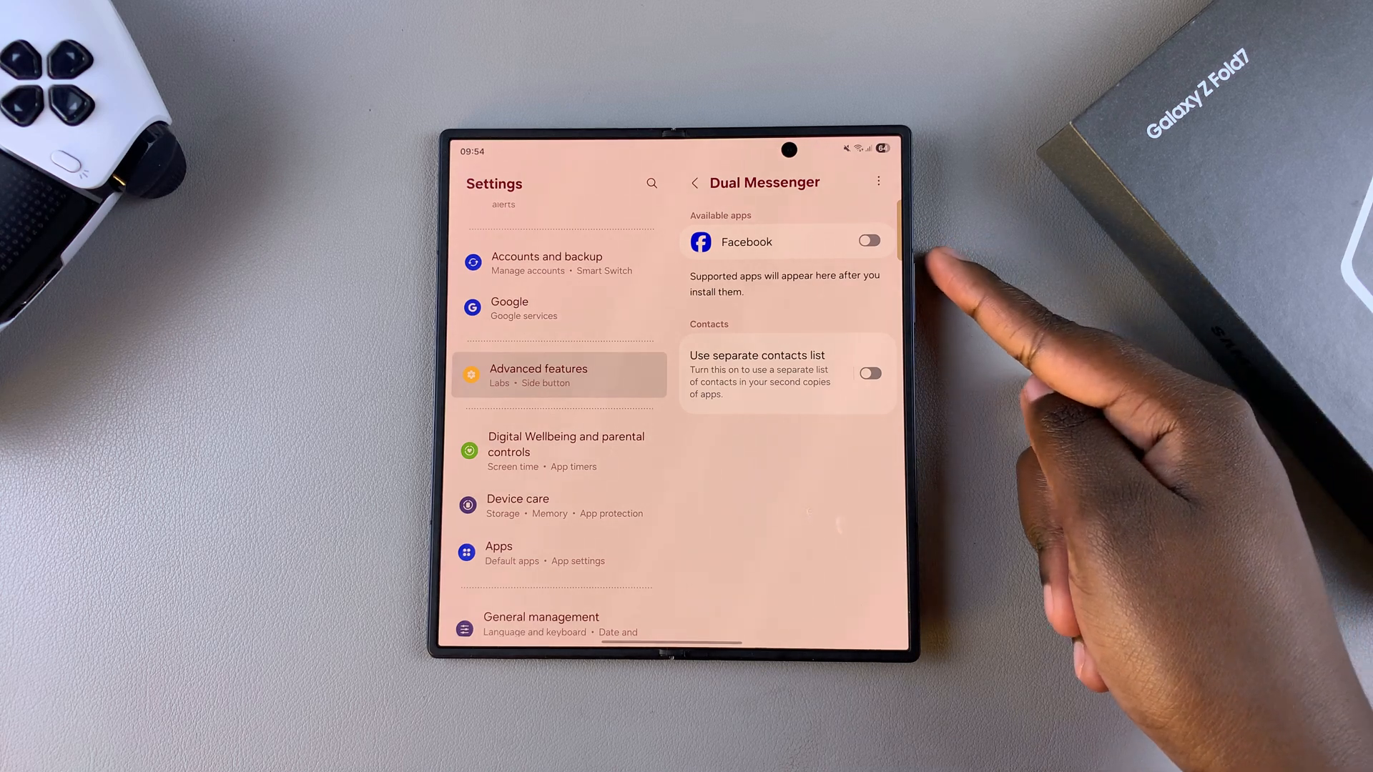
# Step: Switch on Facebook under Available apps and agree to install its second copy
pyautogui.click(867, 240)
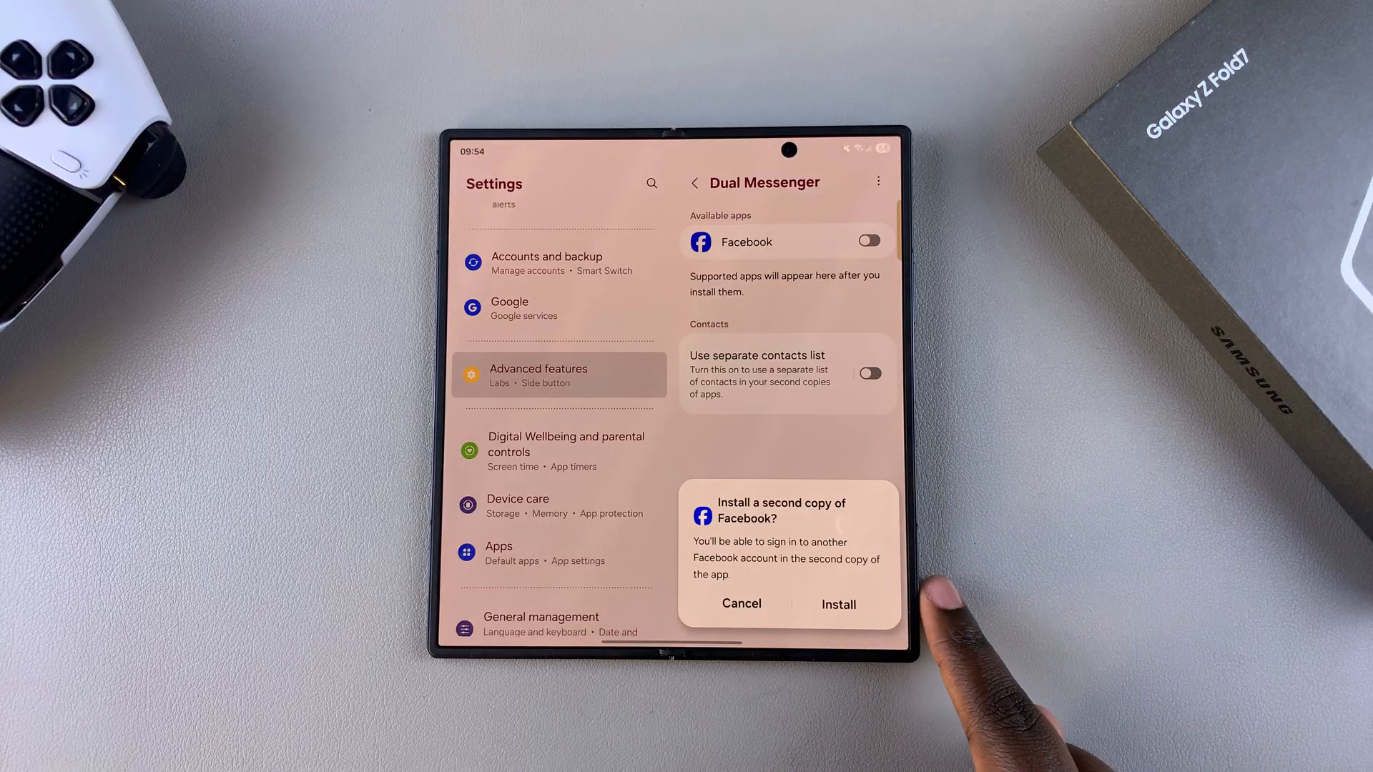
pyautogui.moveTo(837, 604)
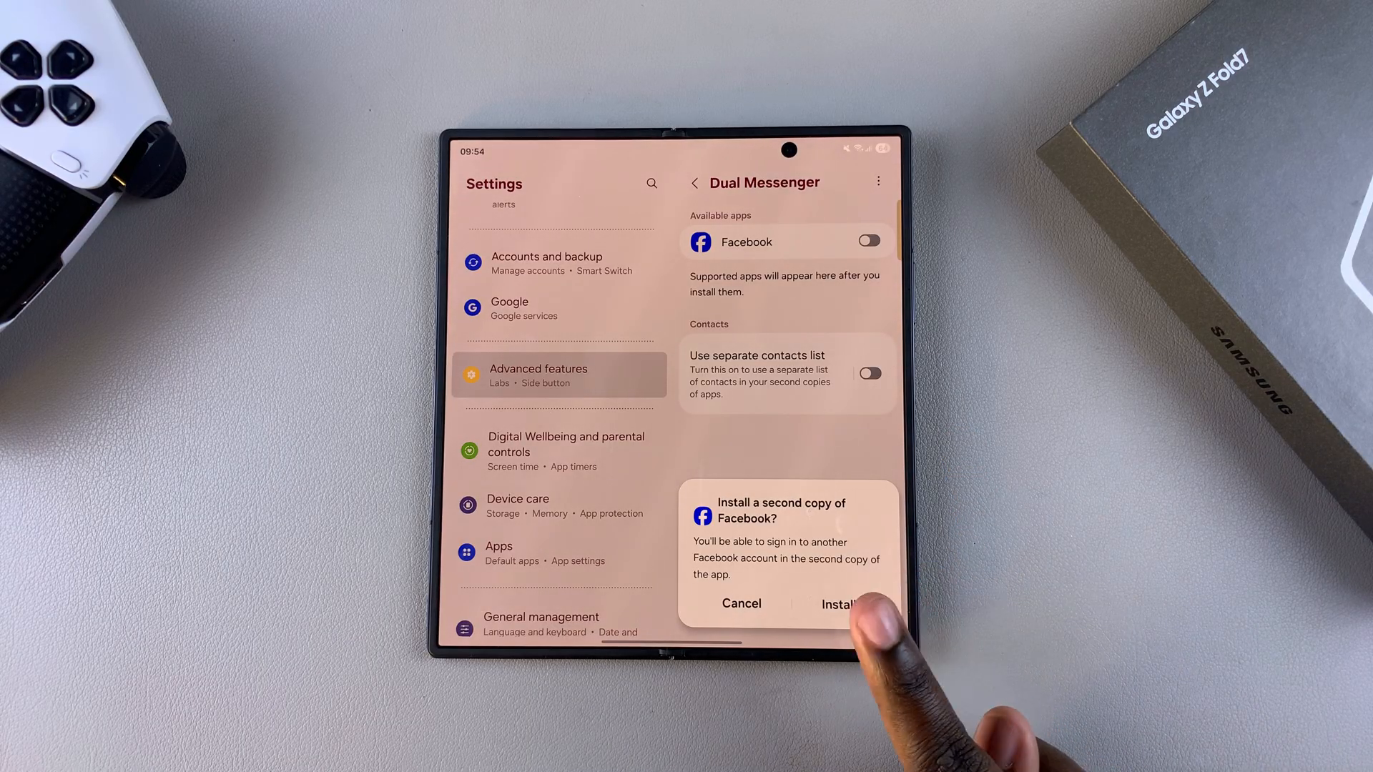
pyautogui.click(839, 604)
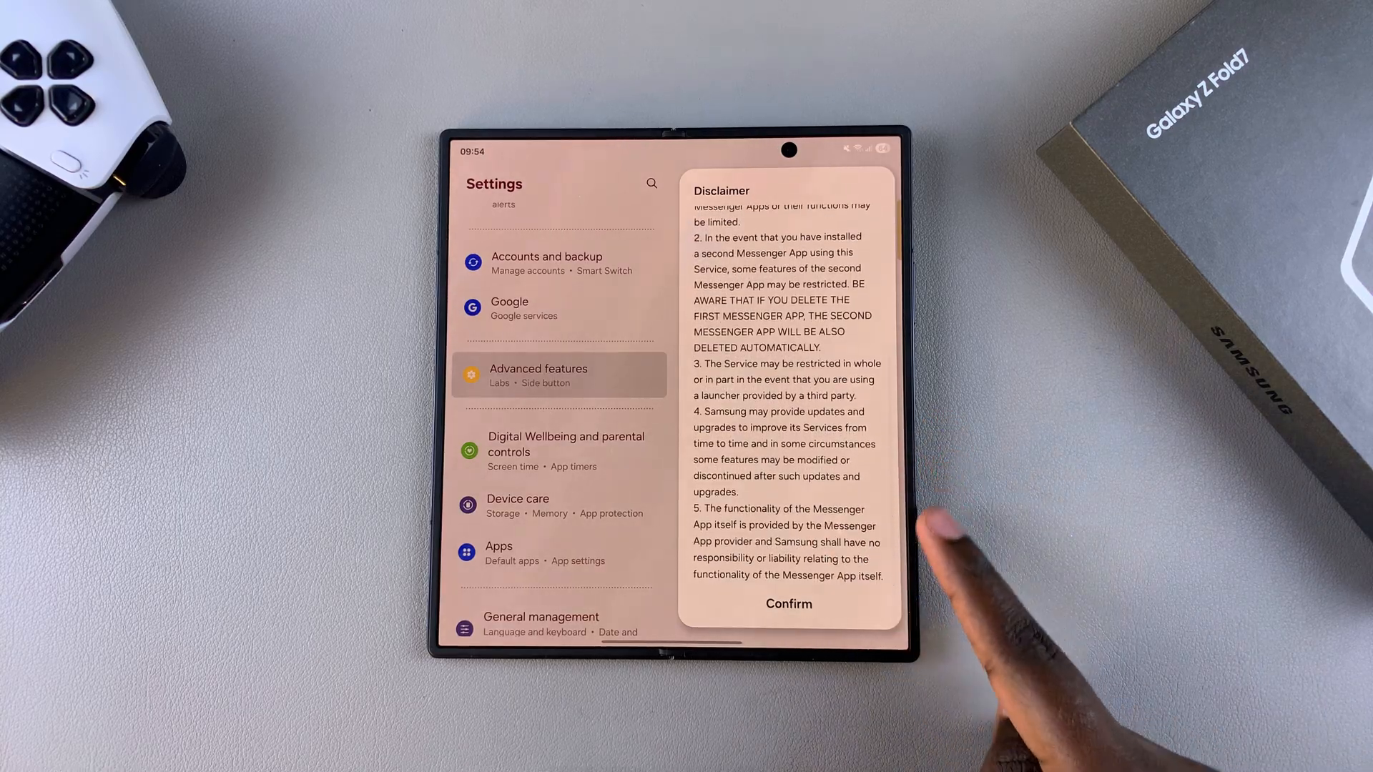
# Step: Confirm the disclaimer and proceed with the separate contacts list left off
pyautogui.click(787, 603)
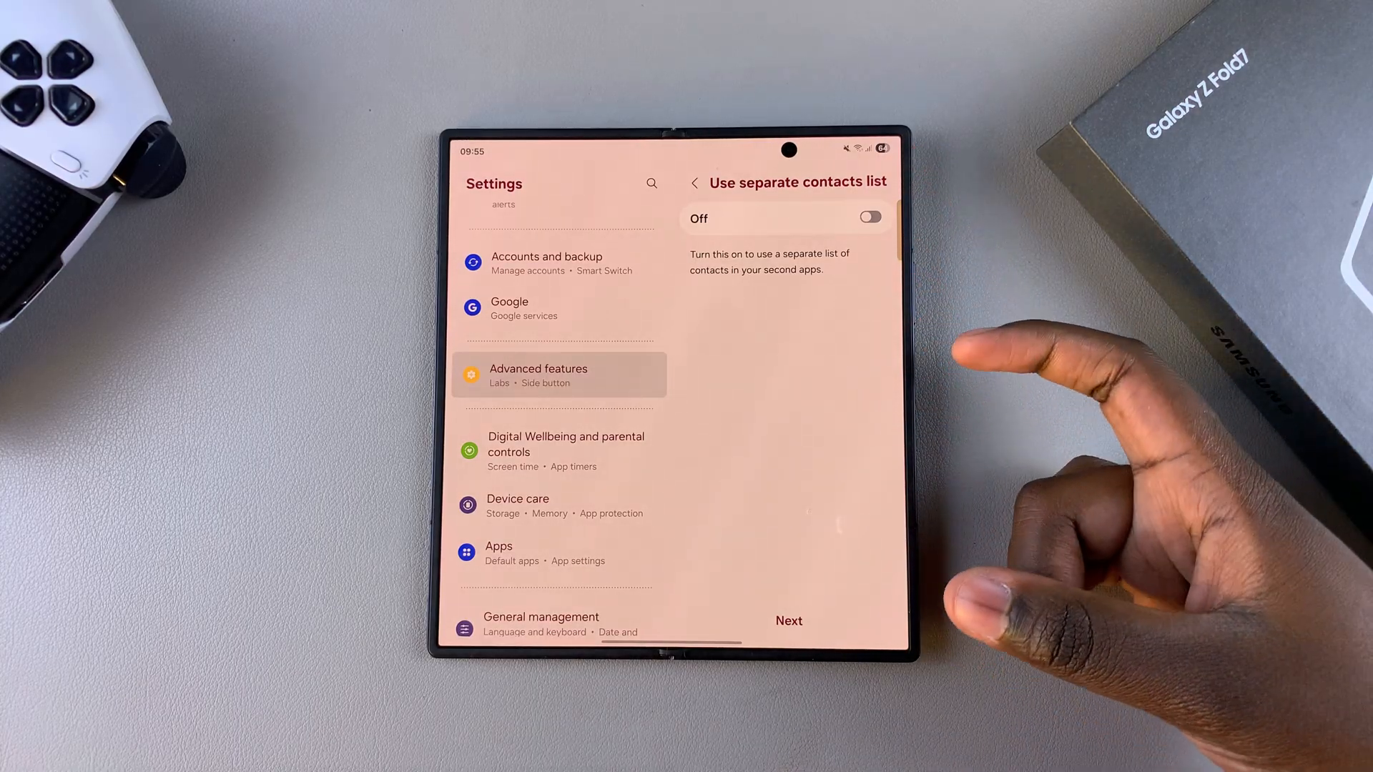
pyautogui.moveTo(875, 438)
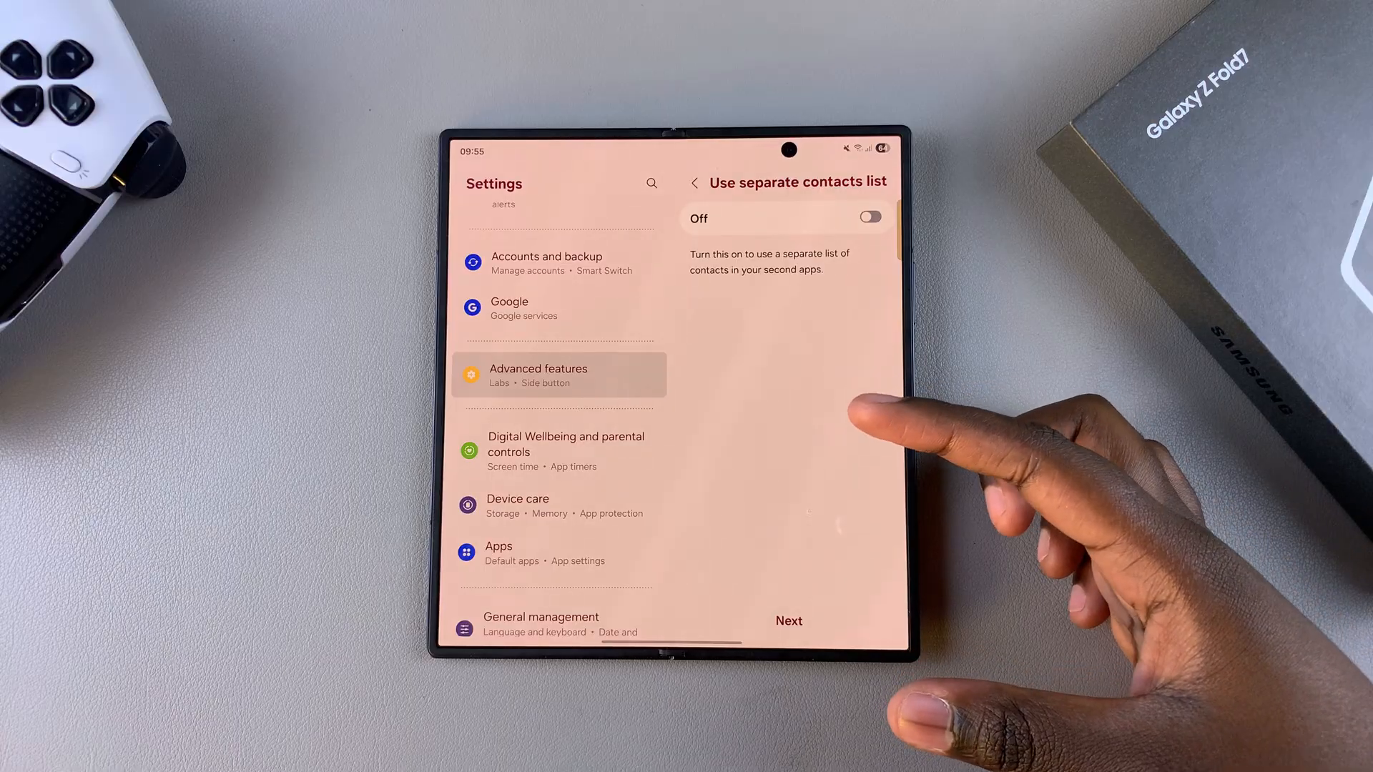
pyautogui.click(787, 621)
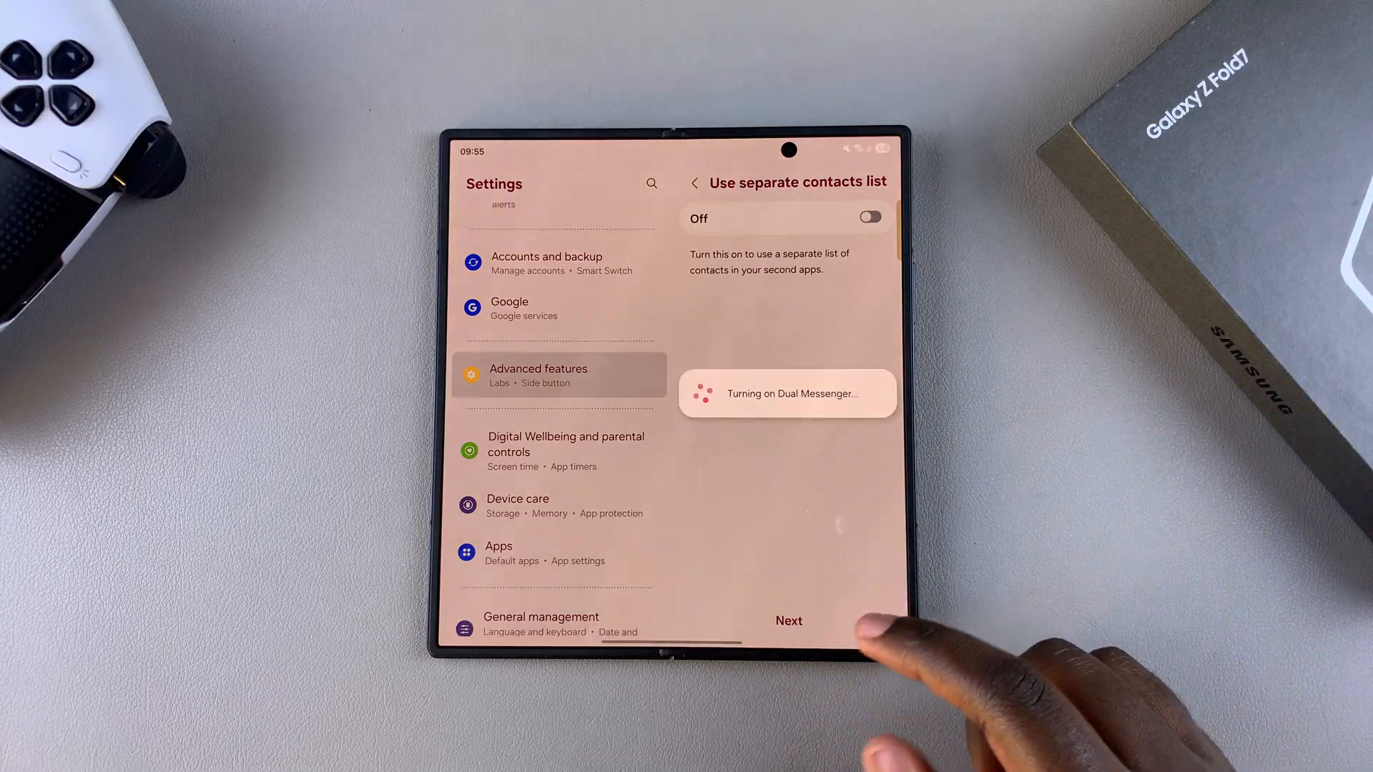